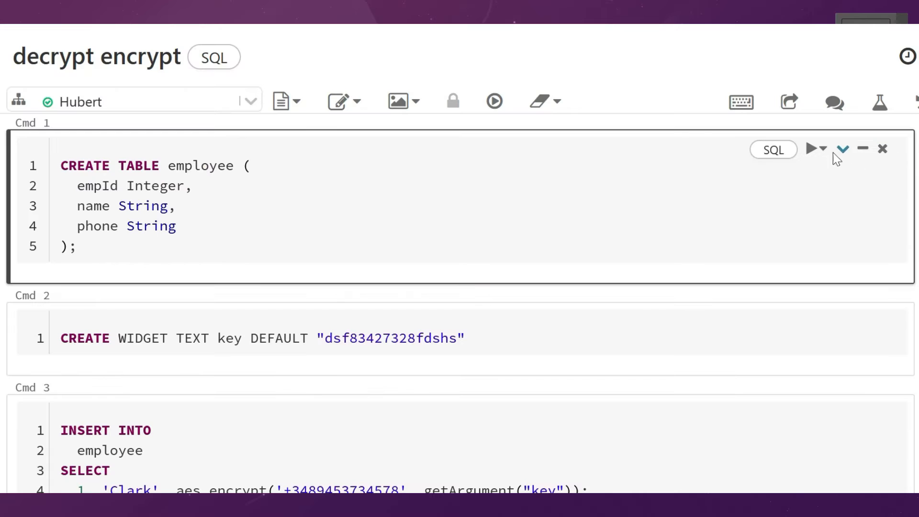
Step: Run the CREATE TABLE employee cell (empId, name, phone) and wait for OK
click(811, 148)
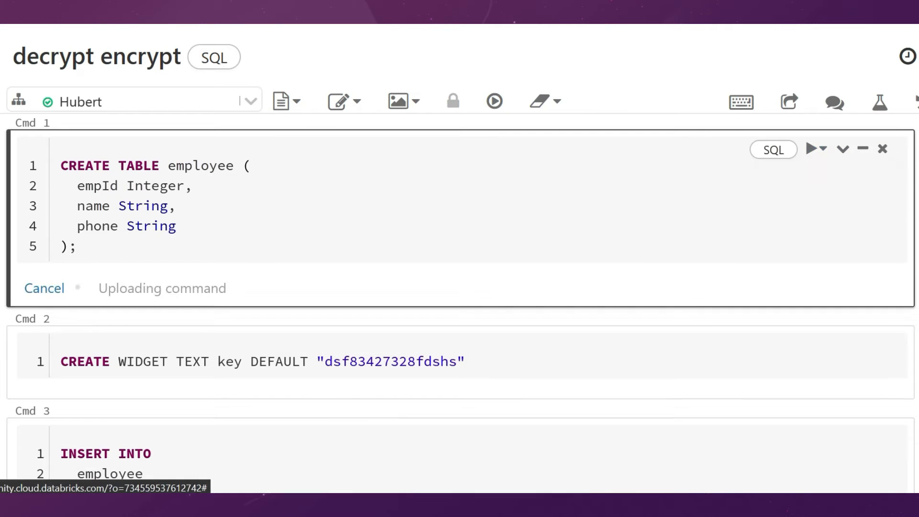
click(494, 100)
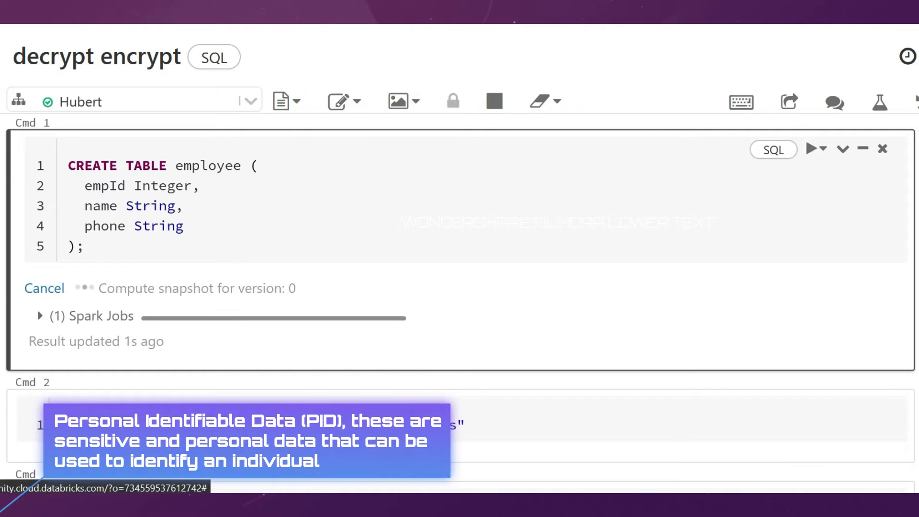
click(813, 149)
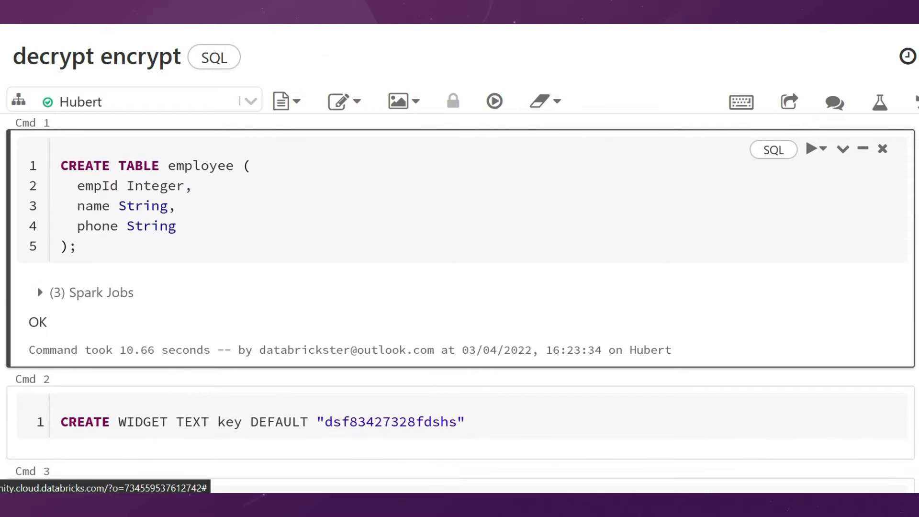
Step: Run Cmd 2 via Run Cell to create the key text widget holding the encryption key
scroll(down, 3)
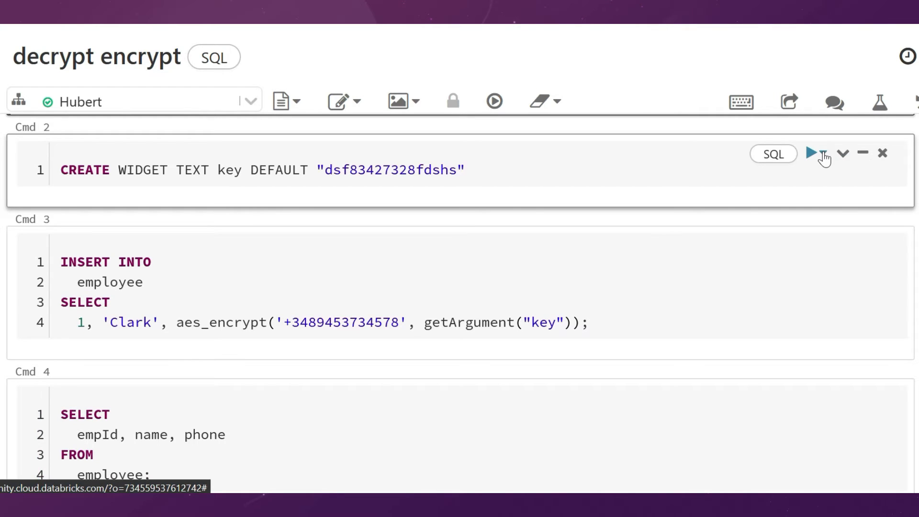
click(826, 153)
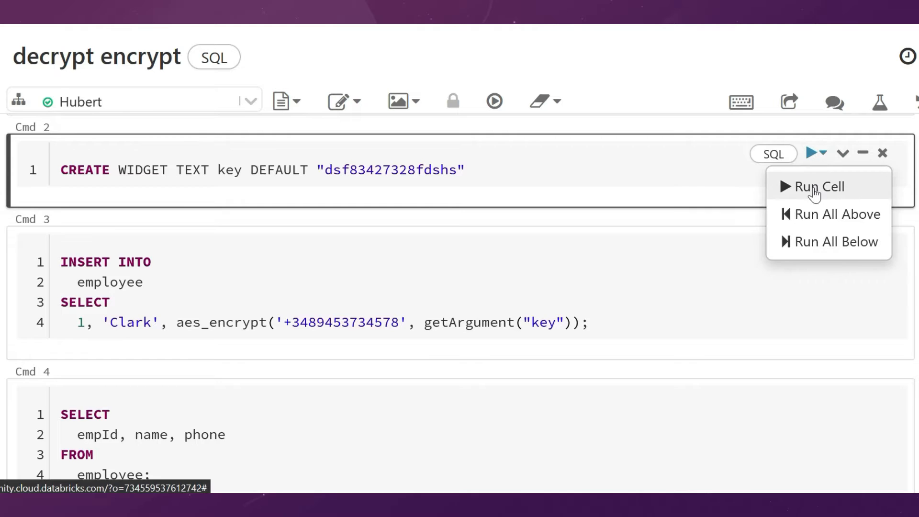
click(818, 186)
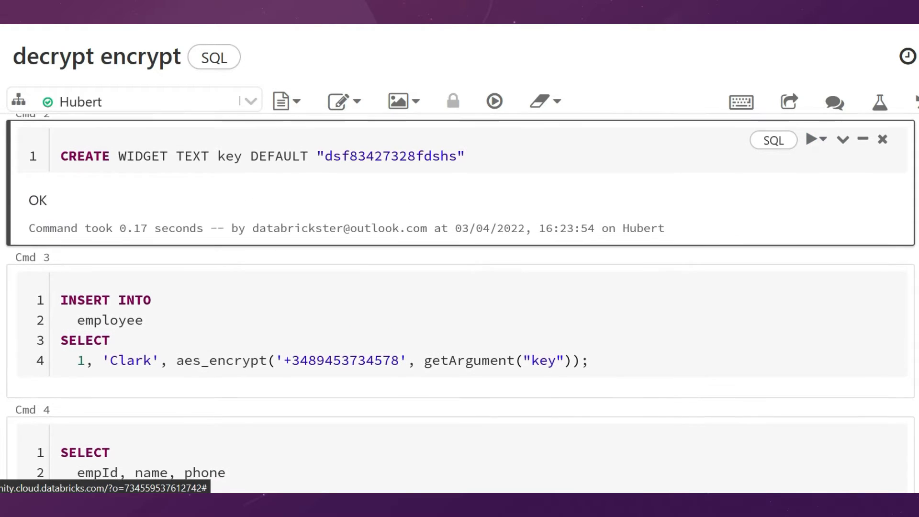
Step: Run the INSERT cell adding Clark with an AES-encrypted phone, confirming num_inserted_rows 1
scroll(down, 3)
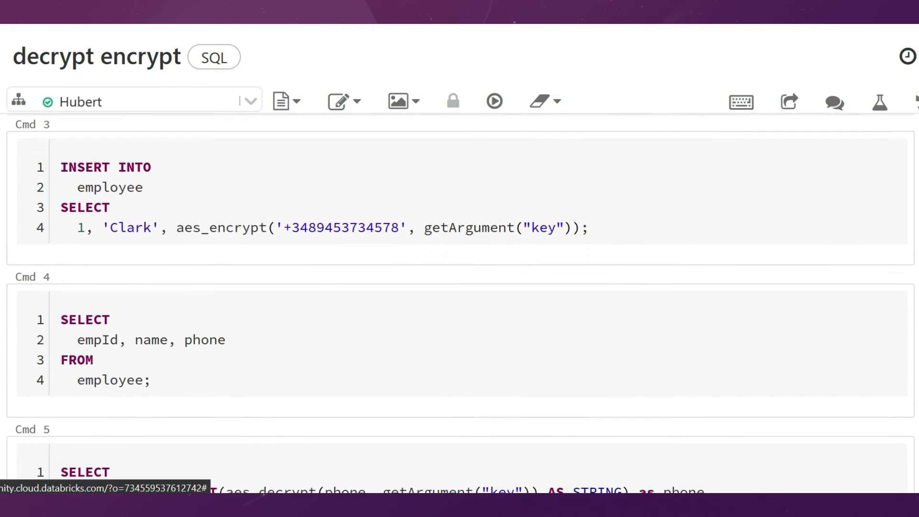
click(823, 150)
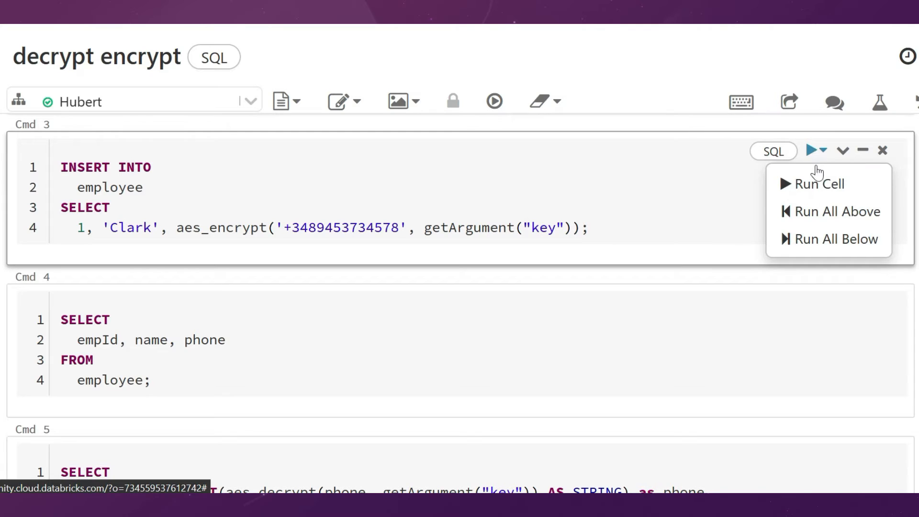
click(819, 183)
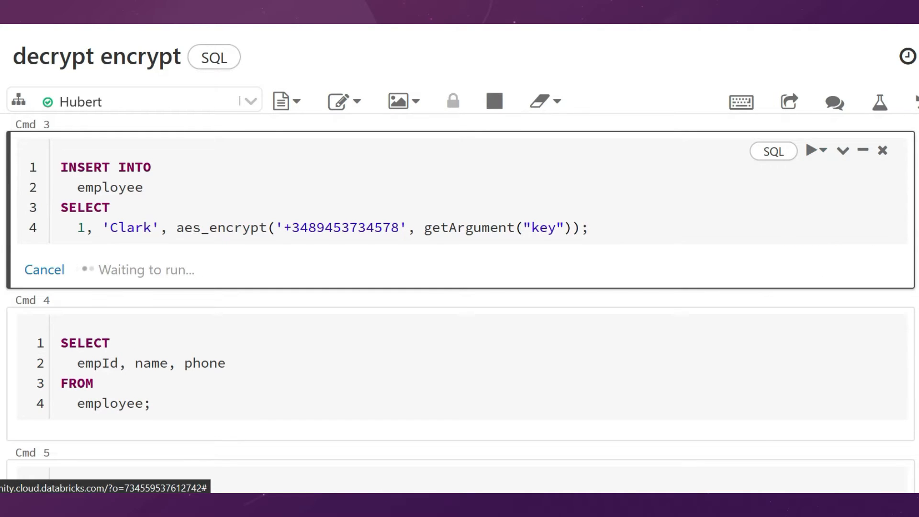
click(813, 150)
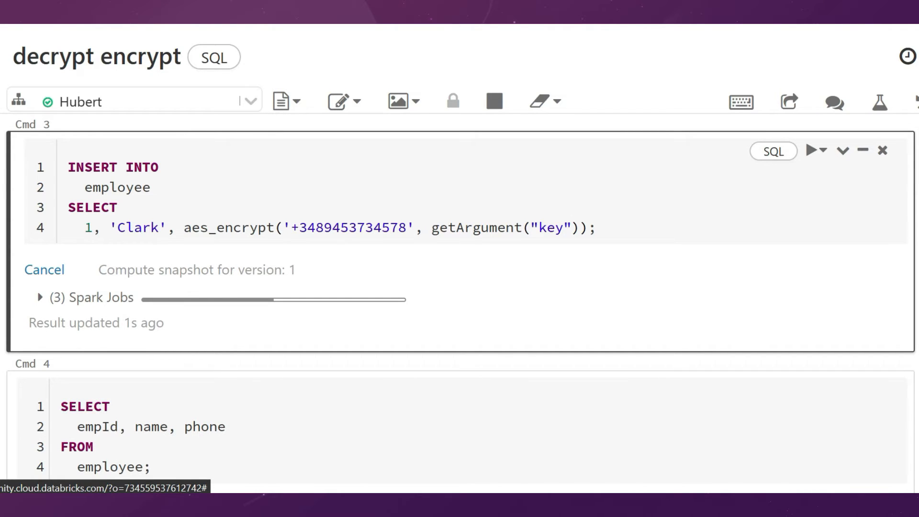
click(814, 150)
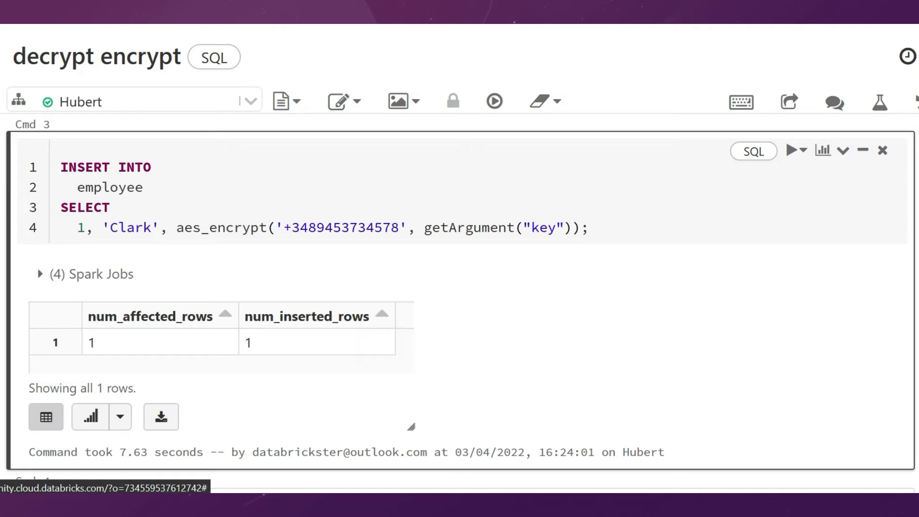
scroll(down, 3)
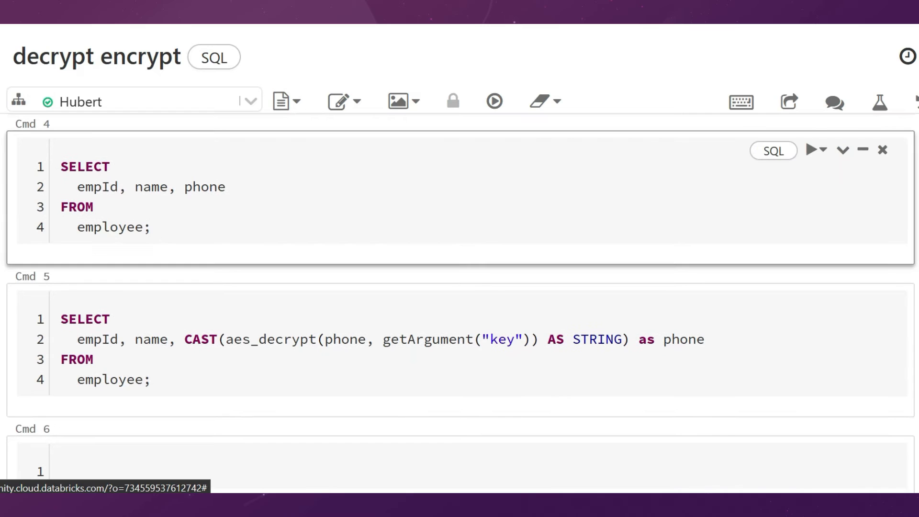
click(824, 150)
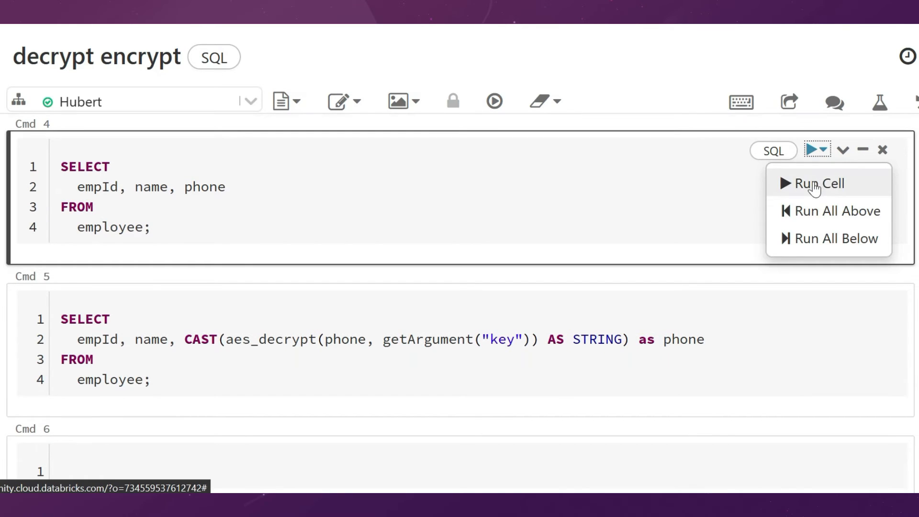
click(813, 182)
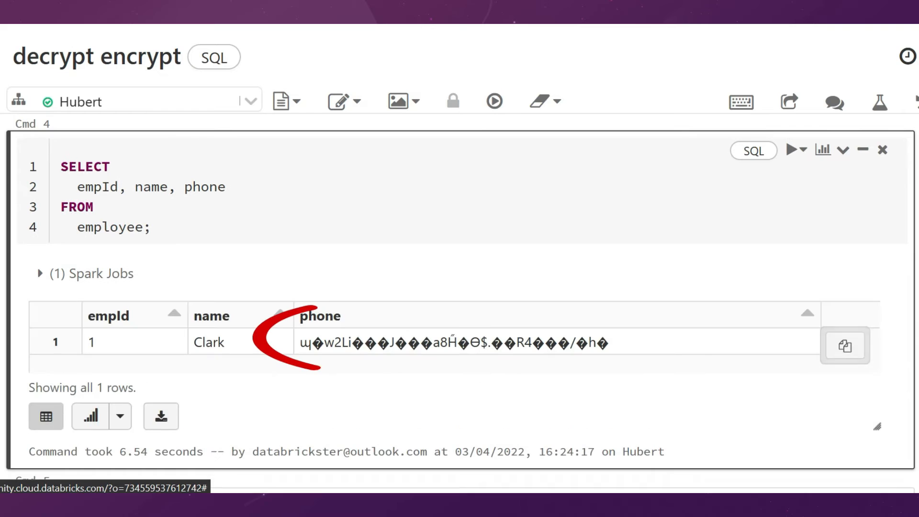
scroll(down, 3)
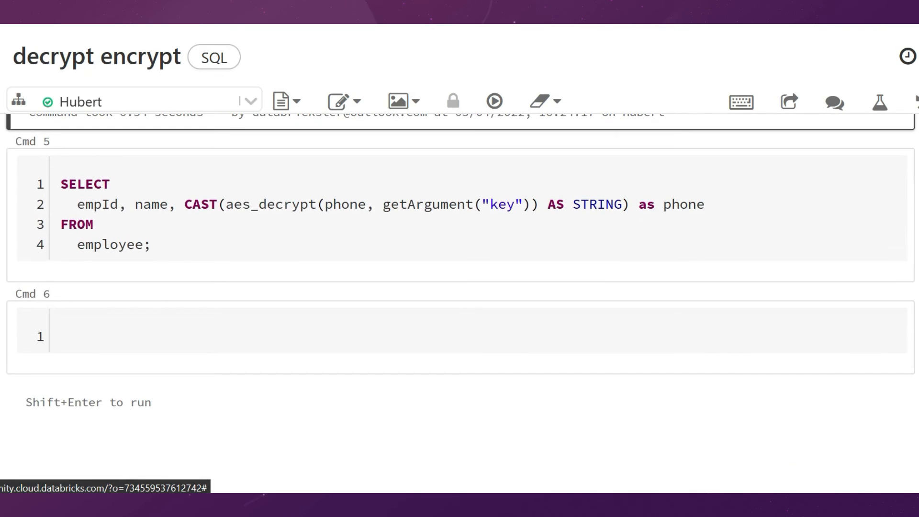
click(823, 167)
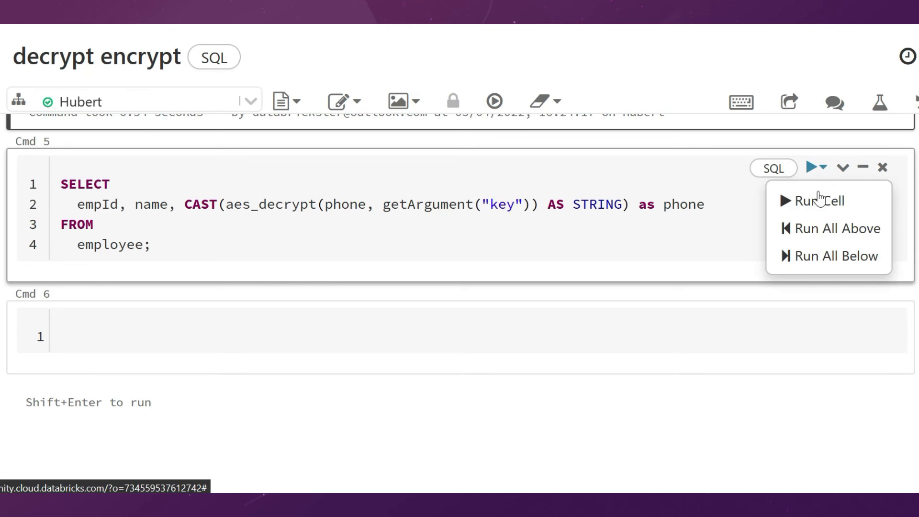
click(819, 200)
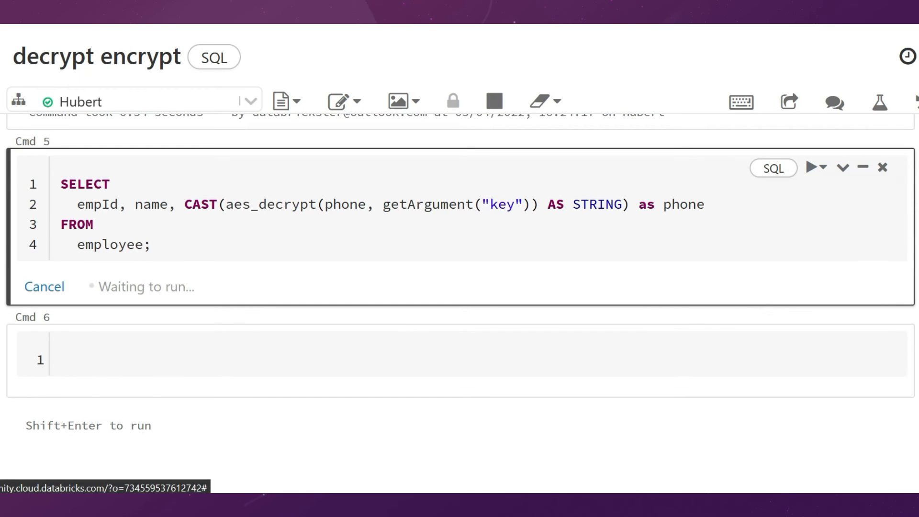
click(814, 166)
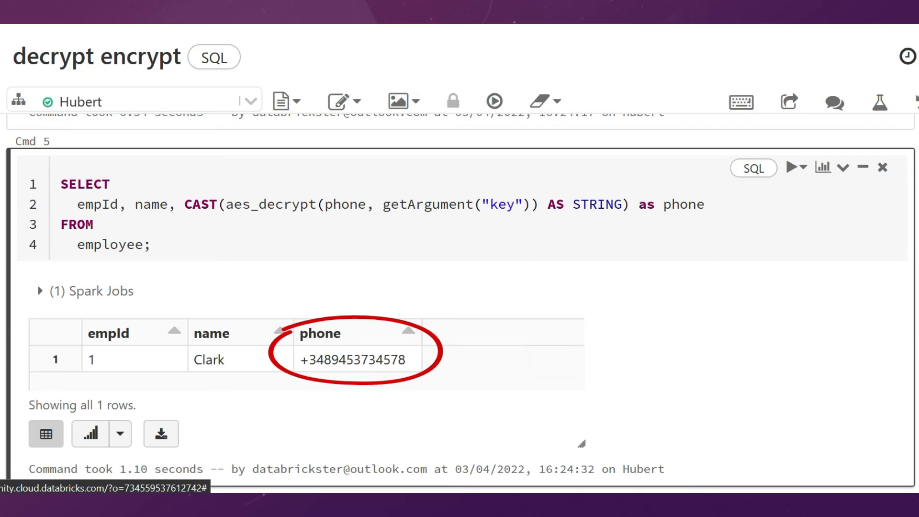